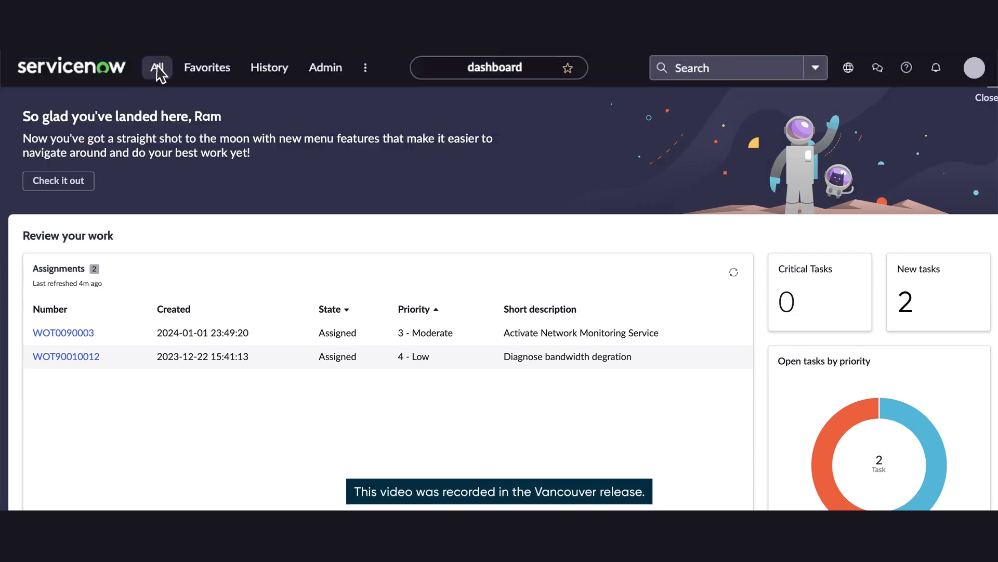
# Open the All Work Orders list from the All navigator
pyautogui.click(157, 67)
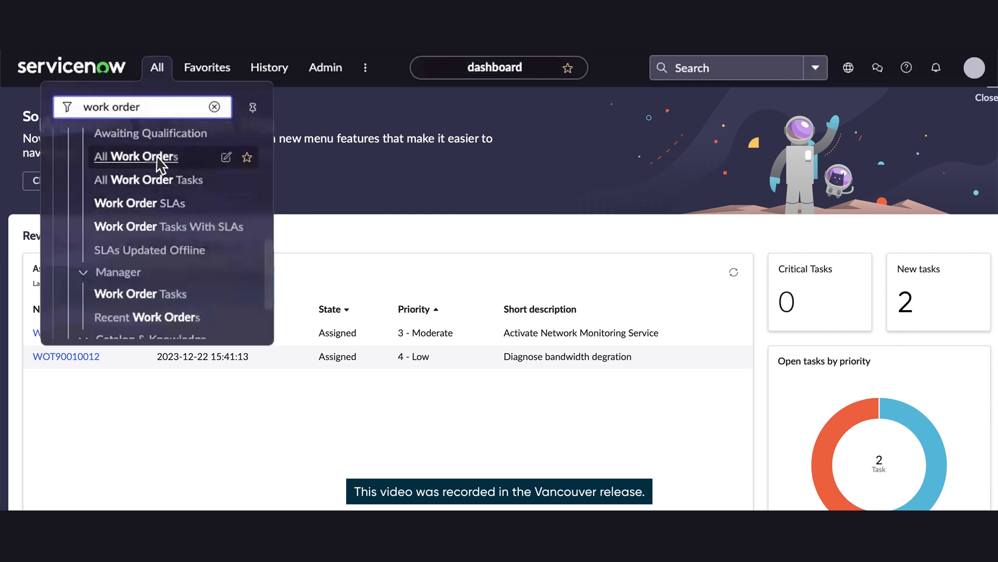
pyautogui.click(137, 157)
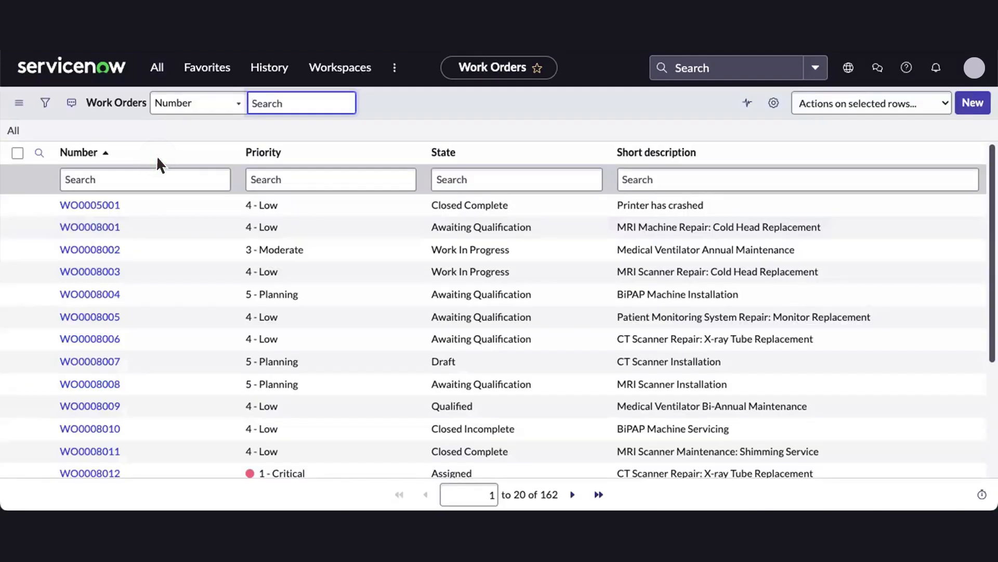
pyautogui.moveTo(516, 143)
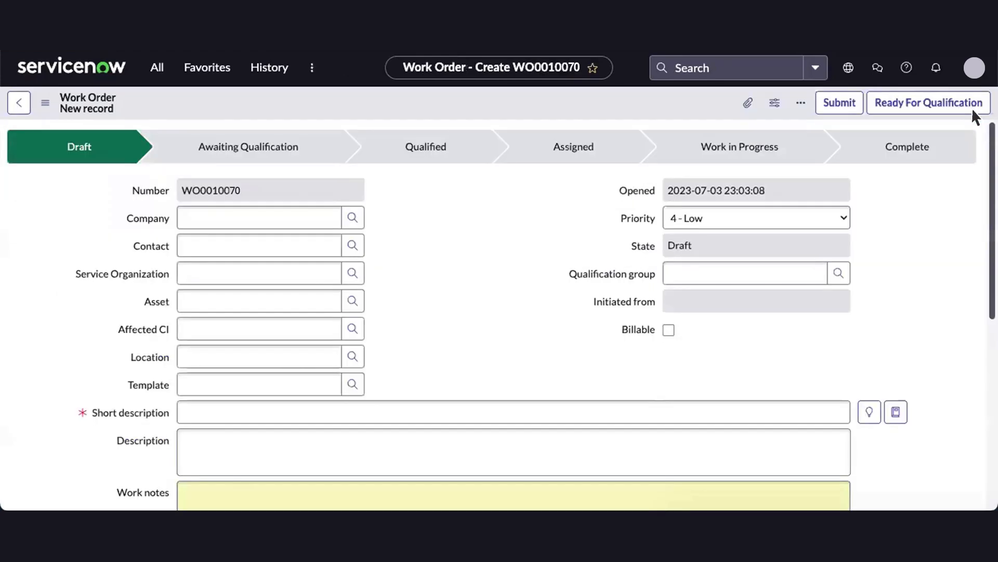
pyautogui.moveTo(393, 346)
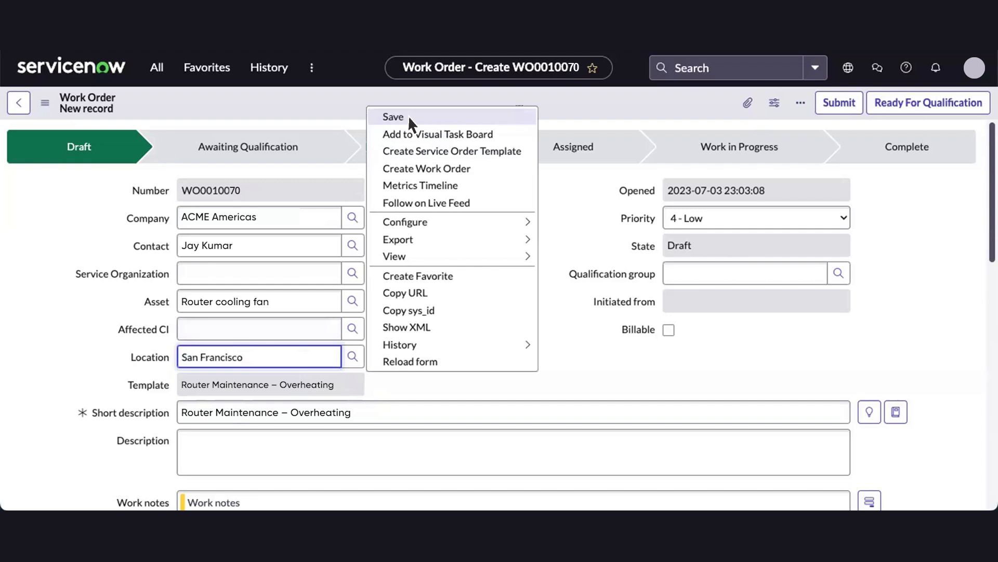
# Save work order WO0010070 for ACME Americas and mark it Ready For Qualification
pyautogui.click(393, 116)
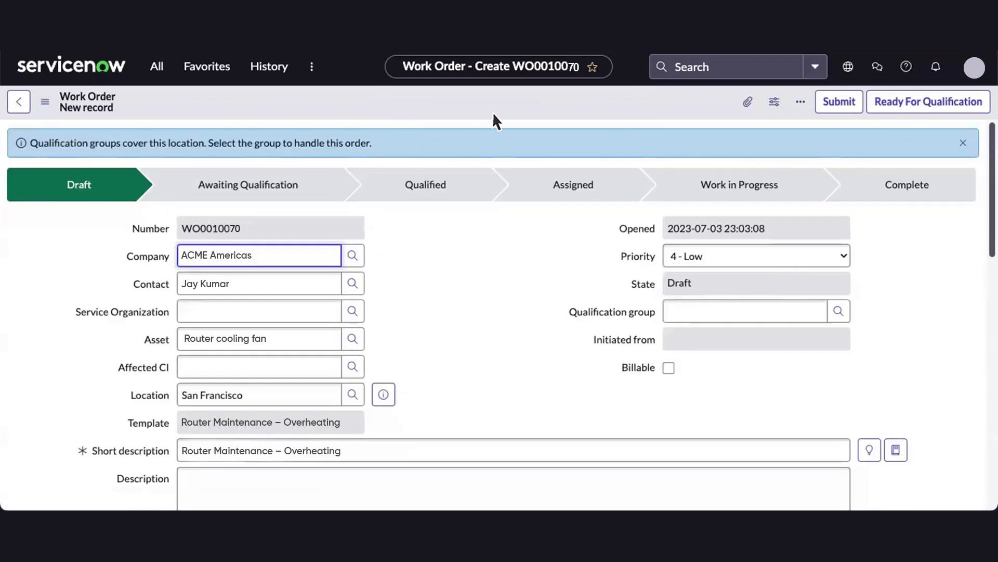
pyautogui.click(928, 101)
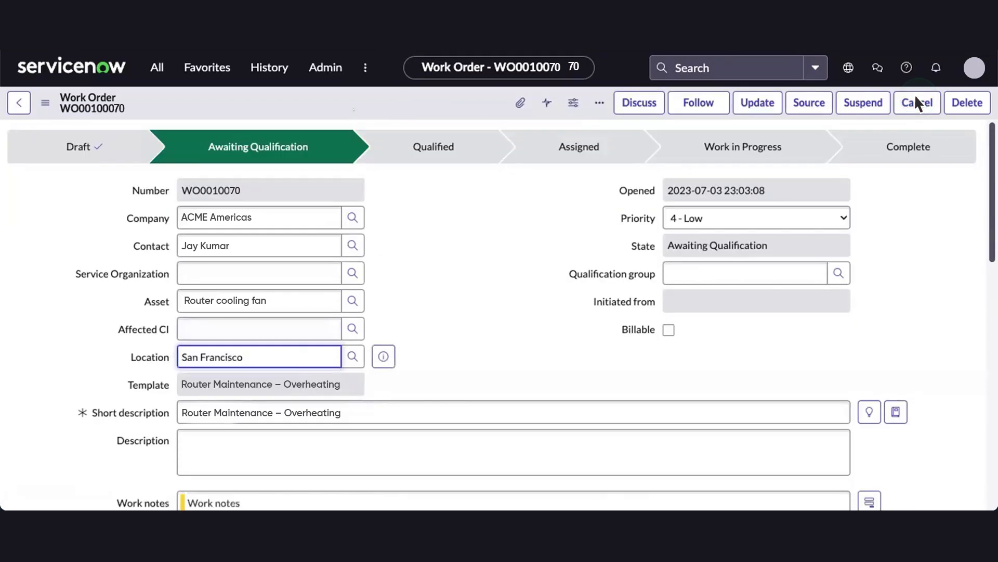
pyautogui.scroll(-3)
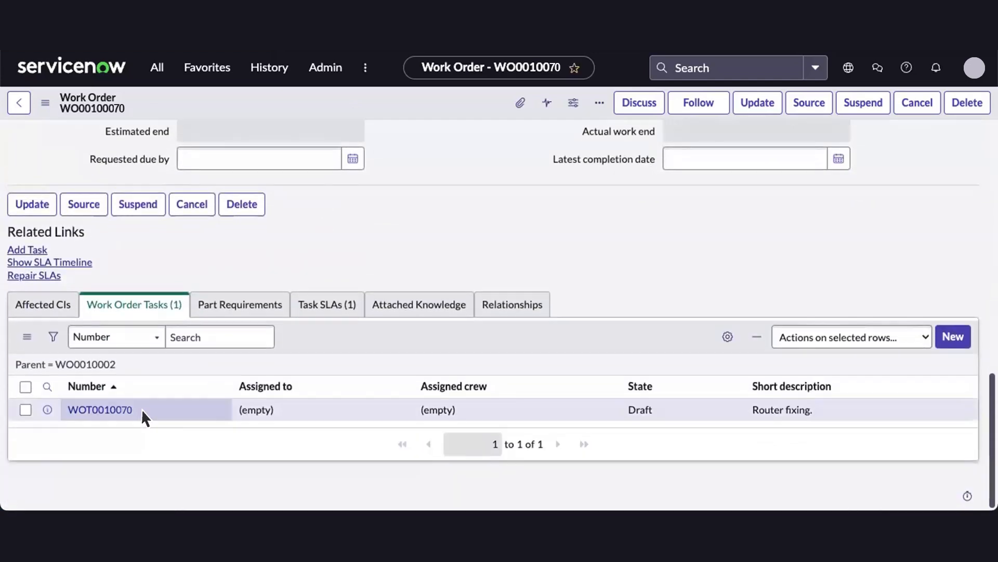
pyautogui.click(99, 409)
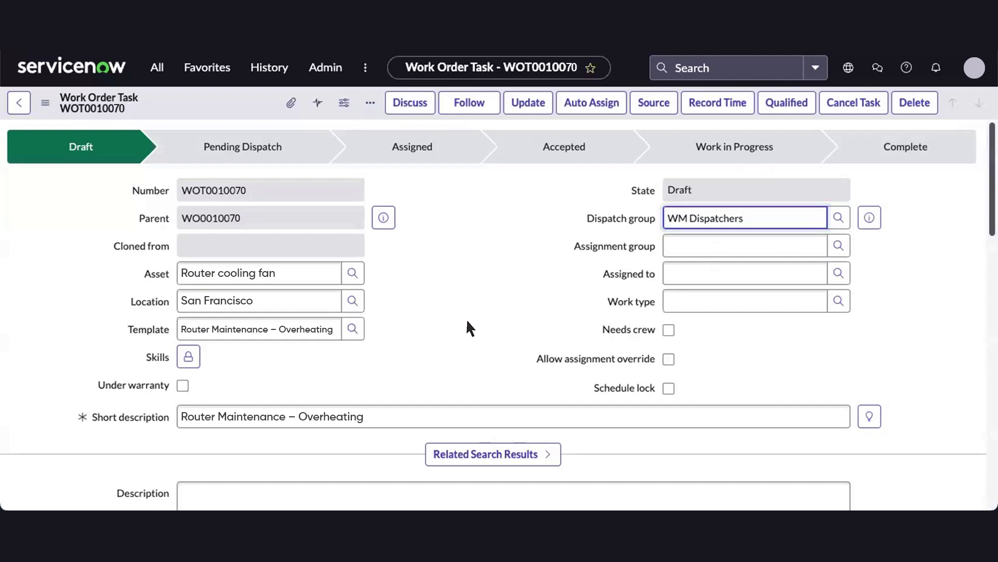
pyautogui.click(745, 246)
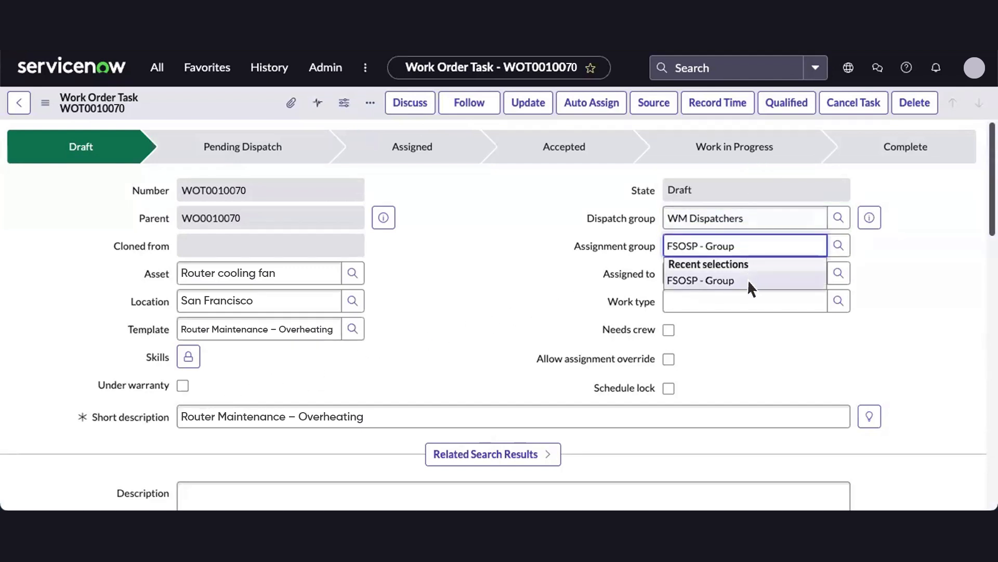
pyautogui.click(701, 280)
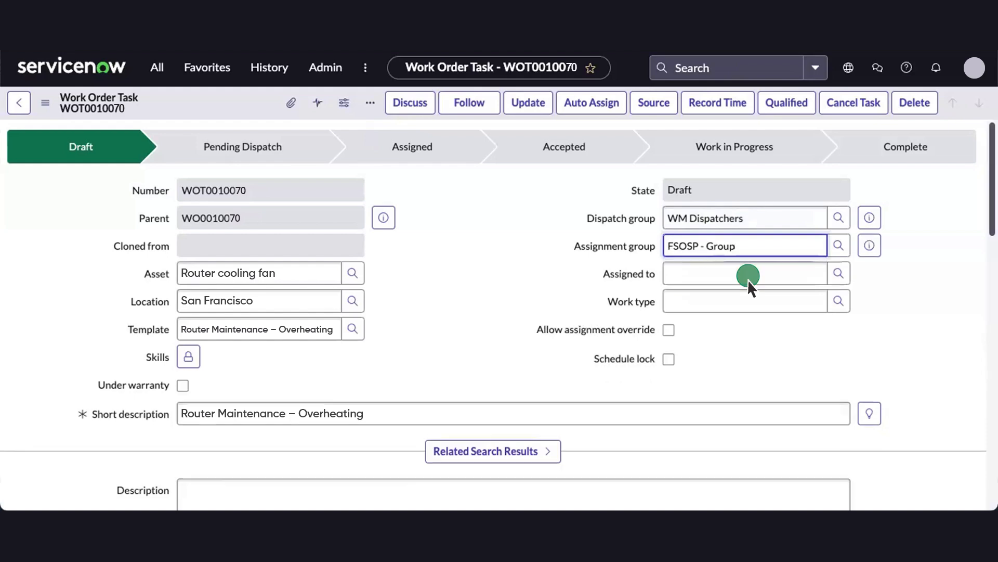
pyautogui.write('FSOSP - Kay Daniels')
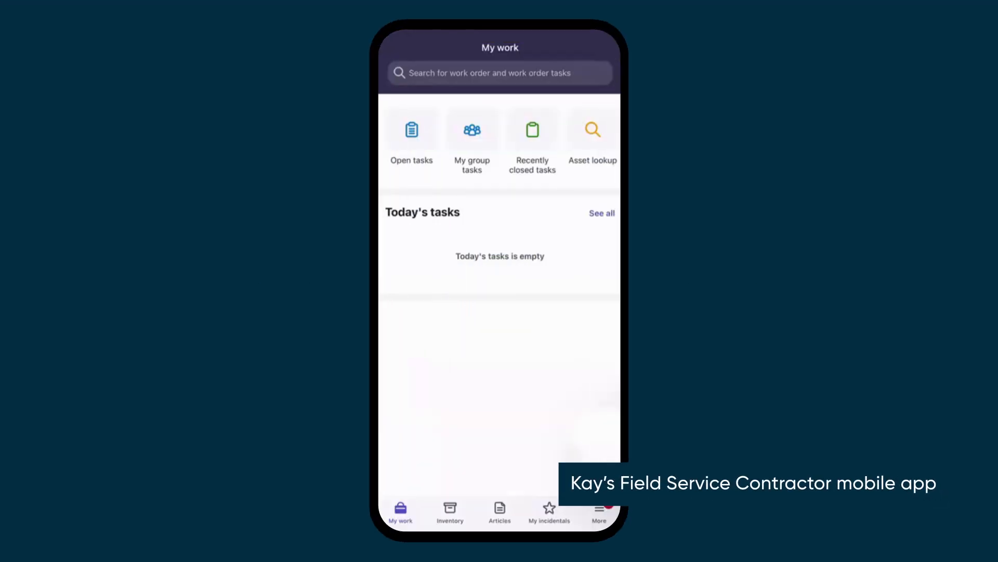
# Show Kay's open tasks and open WOT0010070, Router Maintenance - Overheating
pyautogui.click(411, 130)
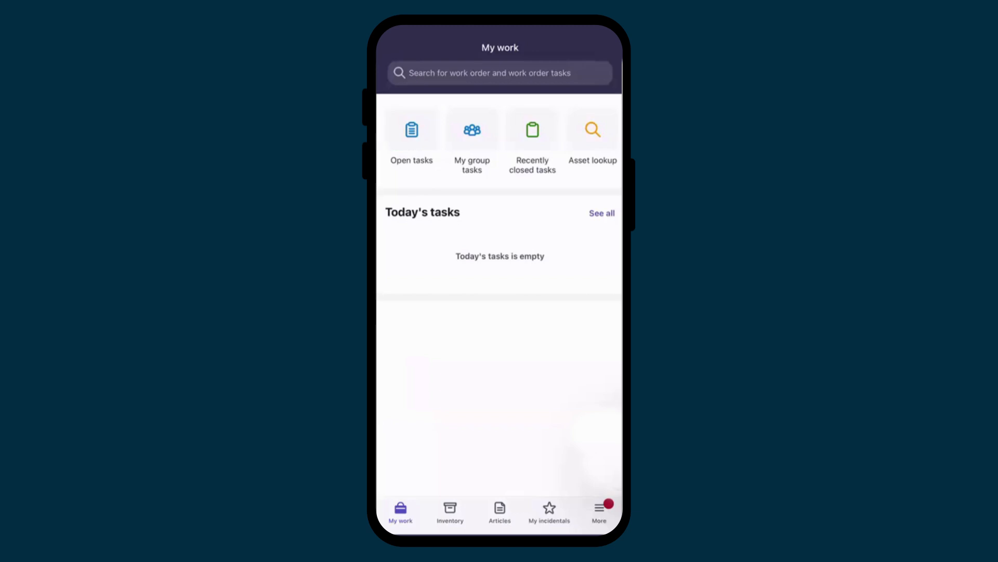
pyautogui.click(411, 134)
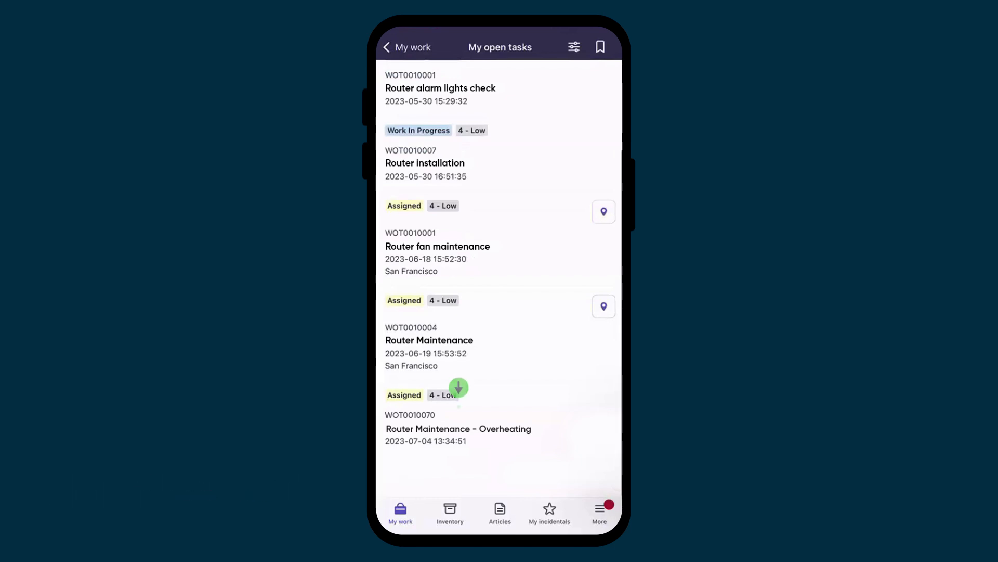
pyautogui.click(459, 428)
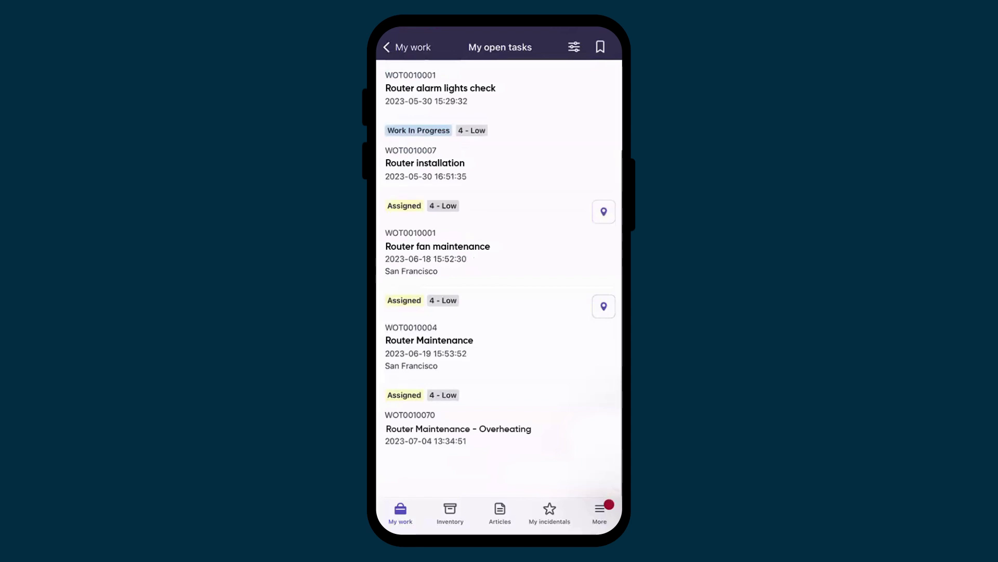
pyautogui.click(458, 428)
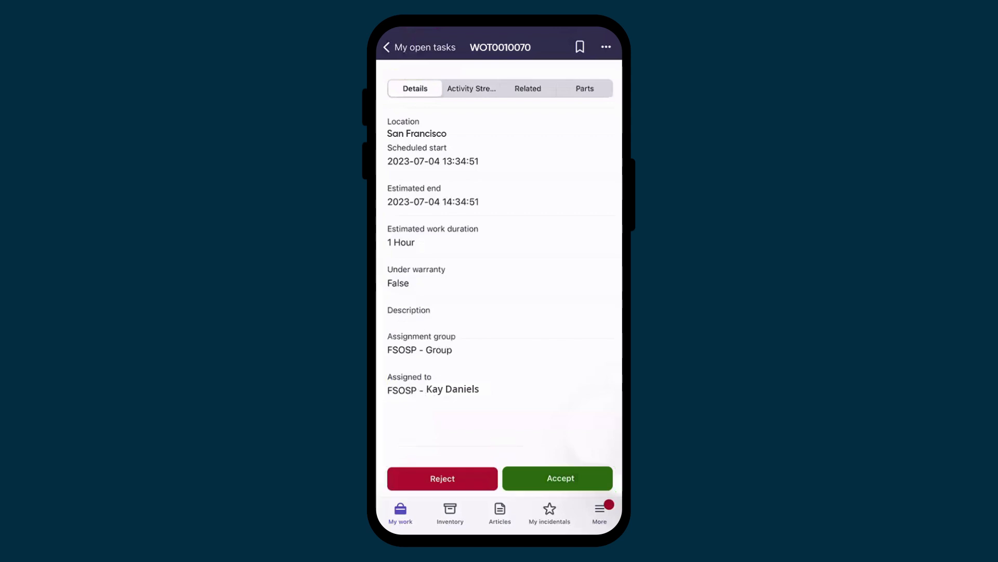
# Accept task WOT0010070 and start work so it becomes Work In Progress
pyautogui.click(556, 479)
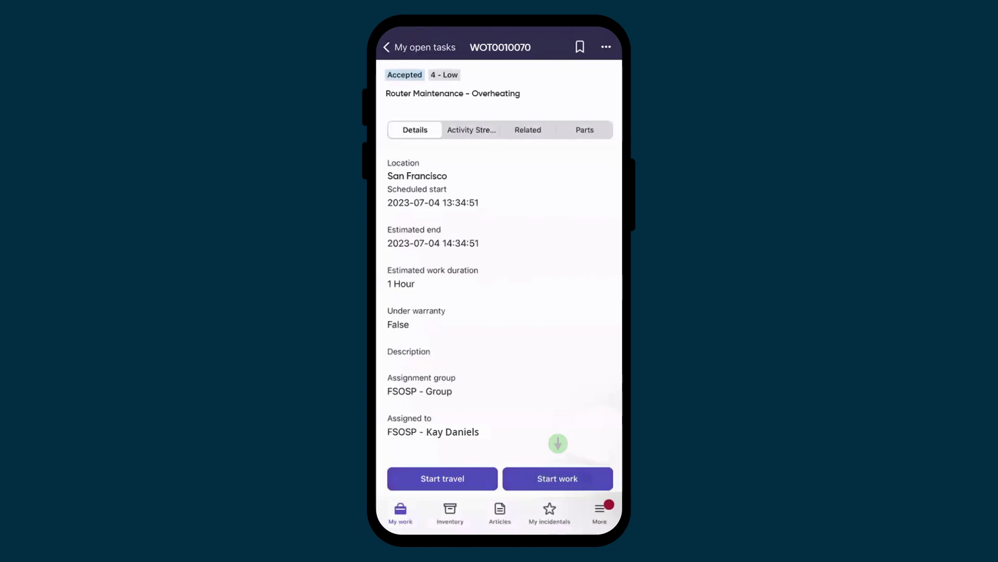
pyautogui.click(557, 478)
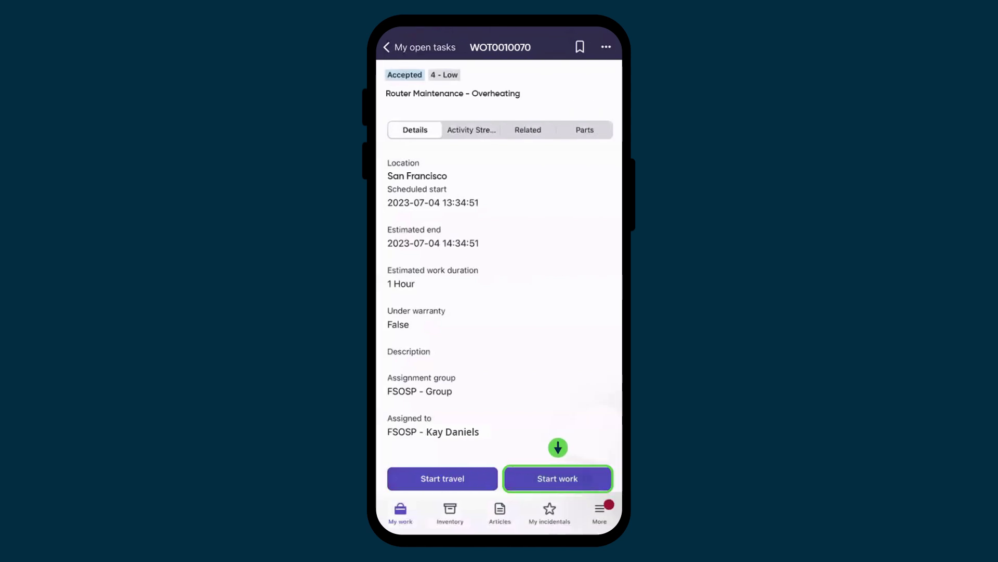
pyautogui.click(557, 479)
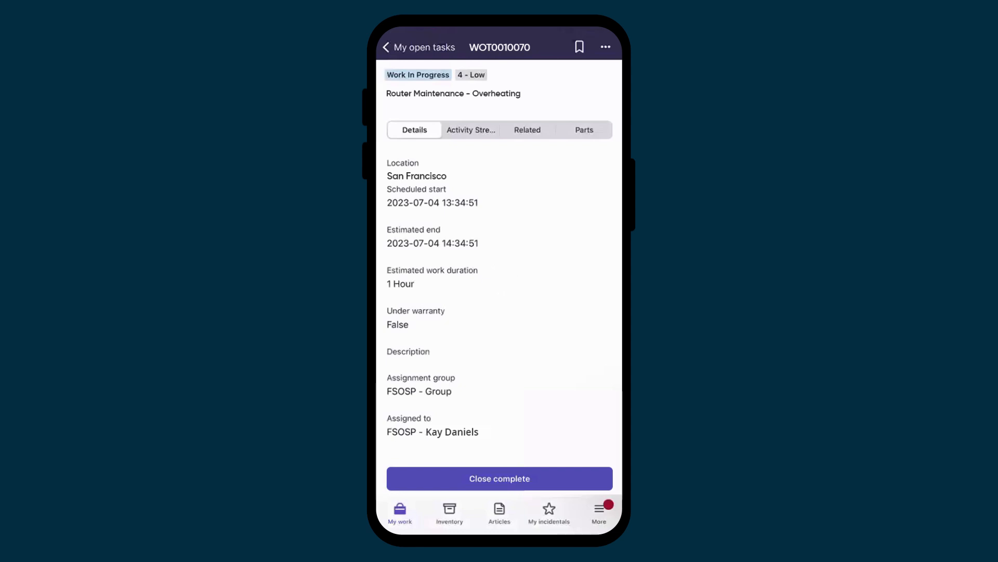
pyautogui.click(500, 479)
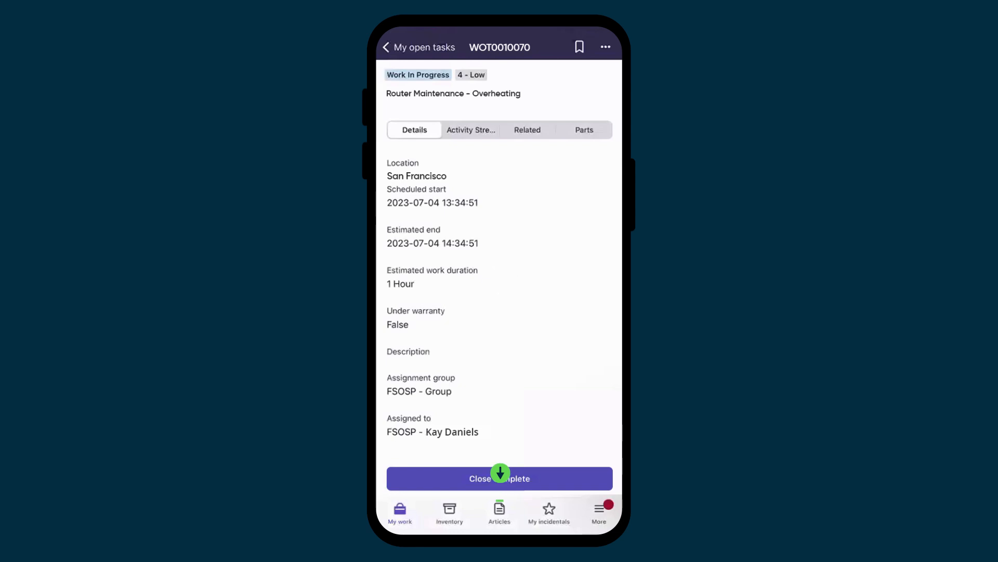
pyautogui.click(500, 513)
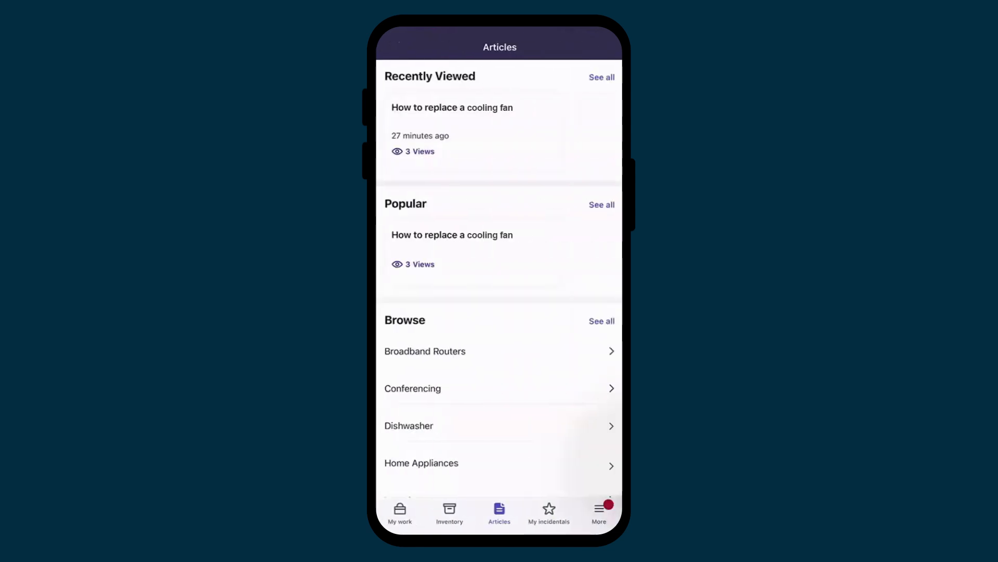
pyautogui.click(451, 107)
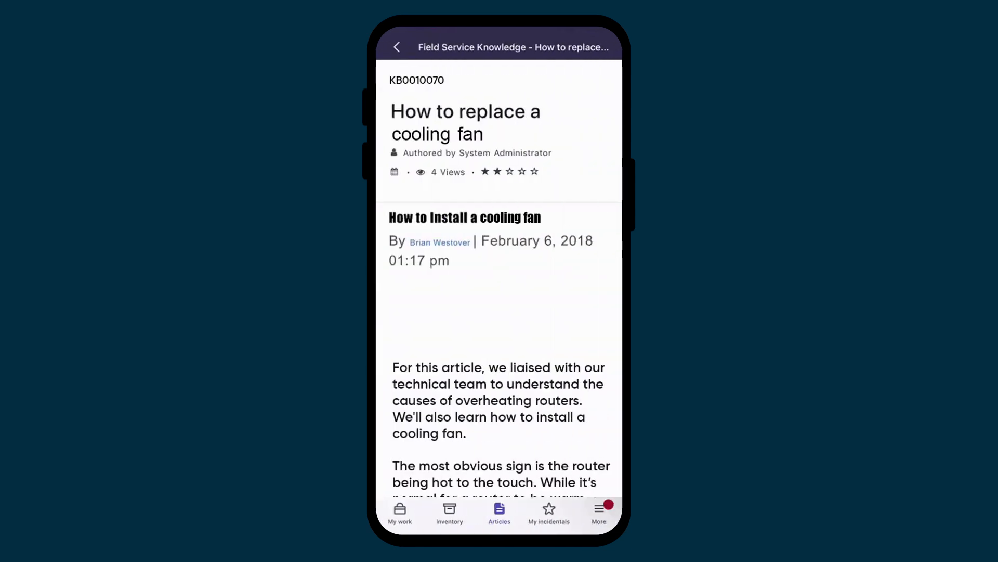
pyautogui.scroll(-3)
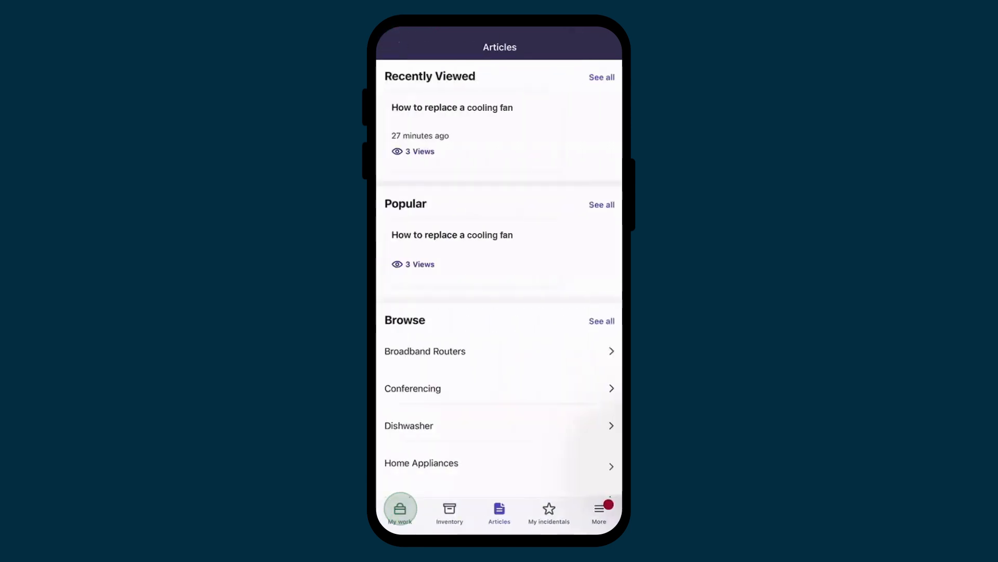
pyautogui.click(399, 513)
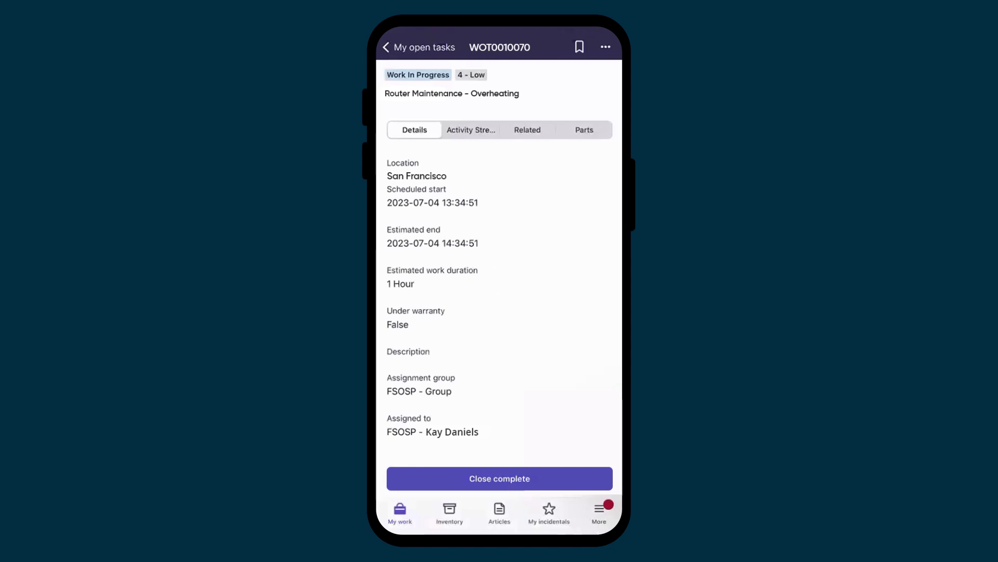
pyautogui.click(584, 130)
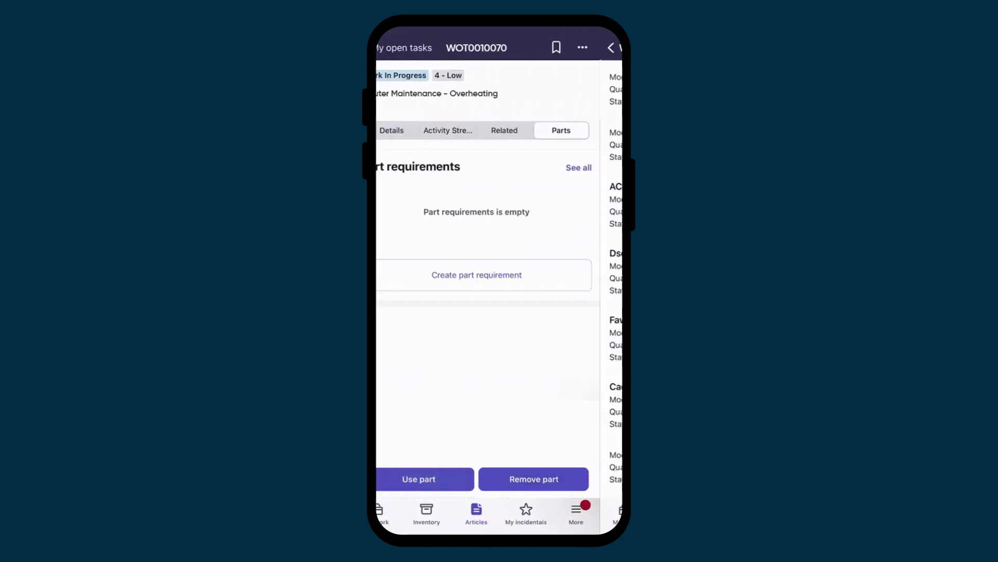
pyautogui.click(418, 479)
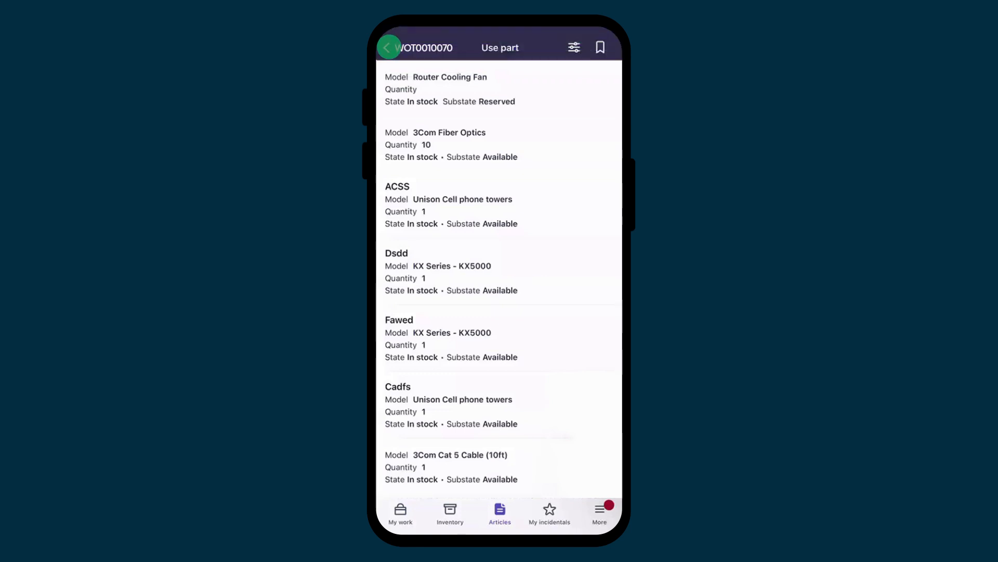
pyautogui.click(389, 47)
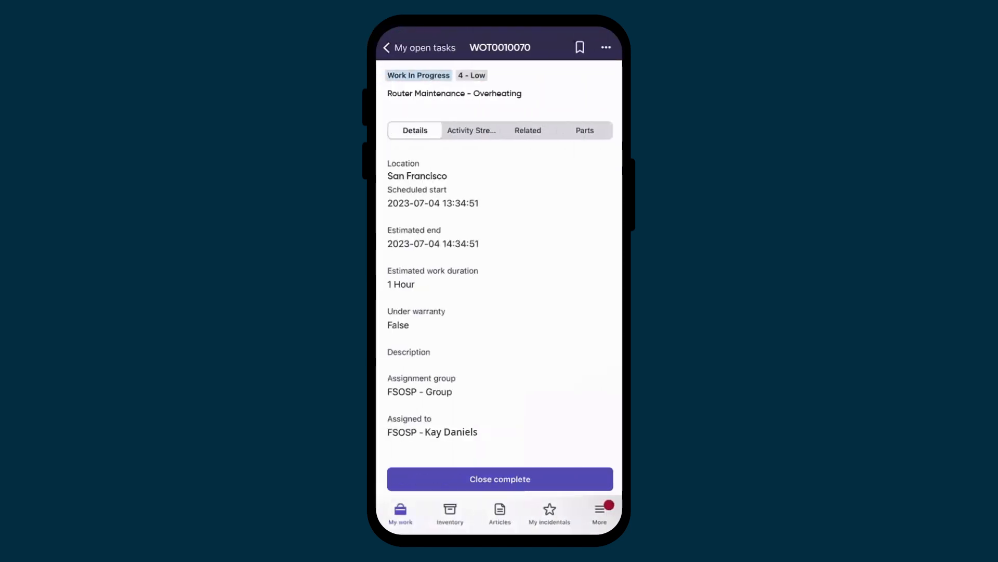
# Submit WOT0010070 as close complete with closure note 'Replaced cooling fan'
pyautogui.click(499, 478)
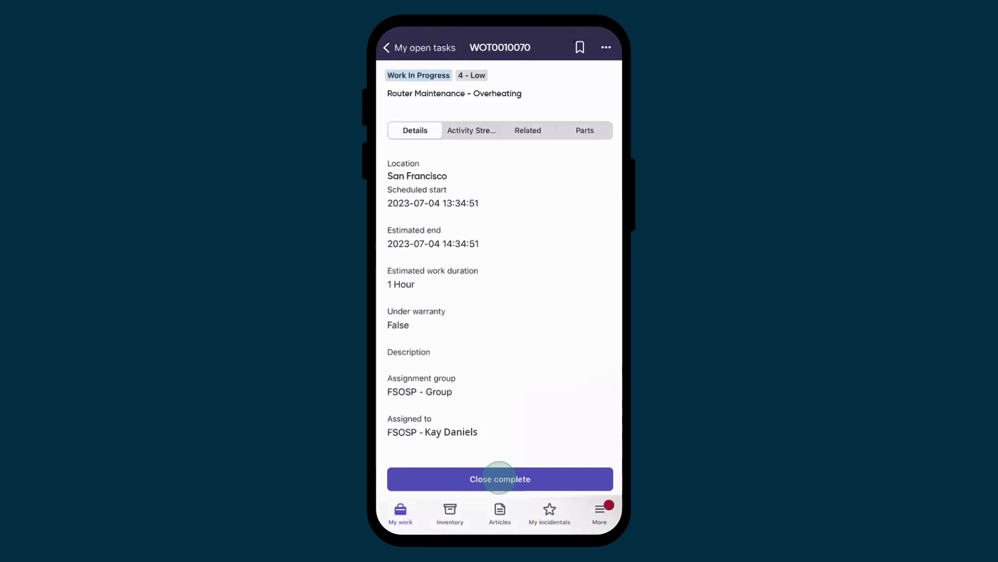
pyautogui.click(500, 479)
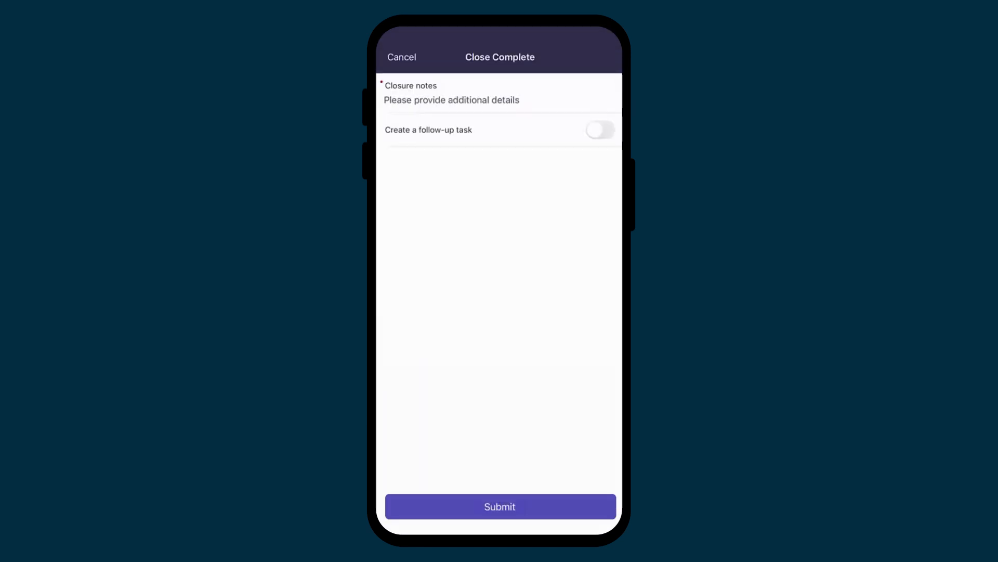
pyautogui.write('Replaced cooling fan')
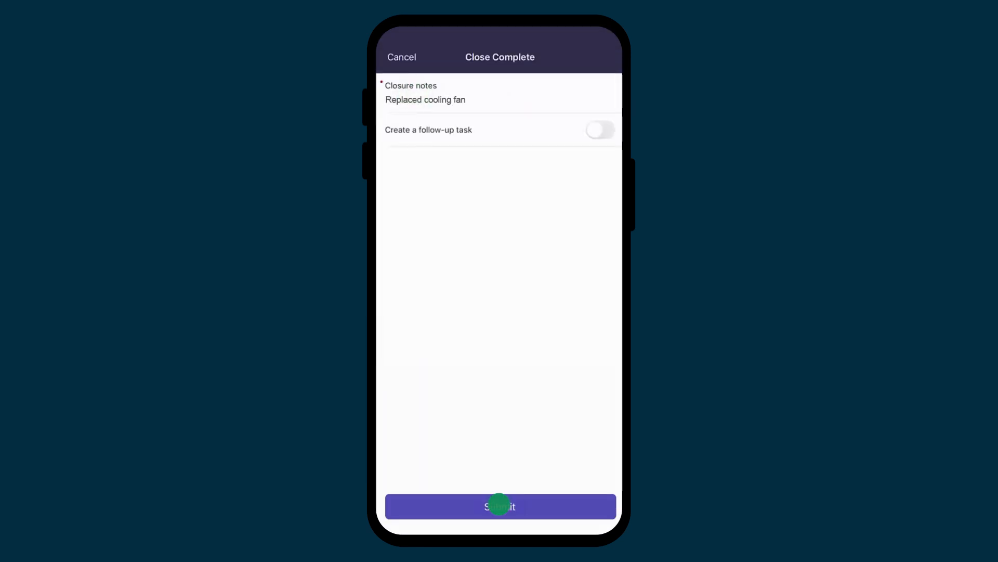
pyautogui.click(500, 506)
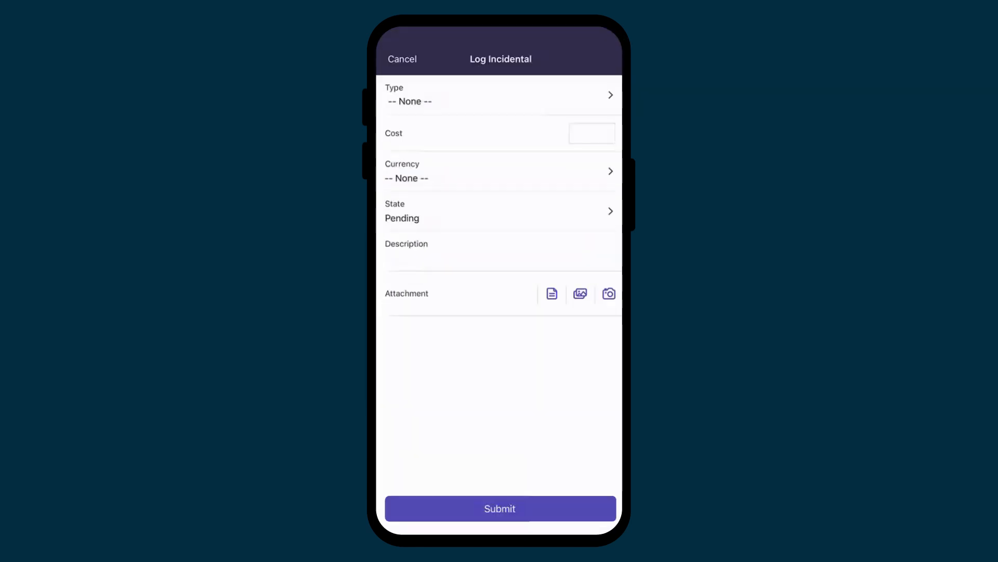
# Log a 10 USD Car Rental incidental, state Incurred, described 'Cab fare'
pyautogui.click(499, 94)
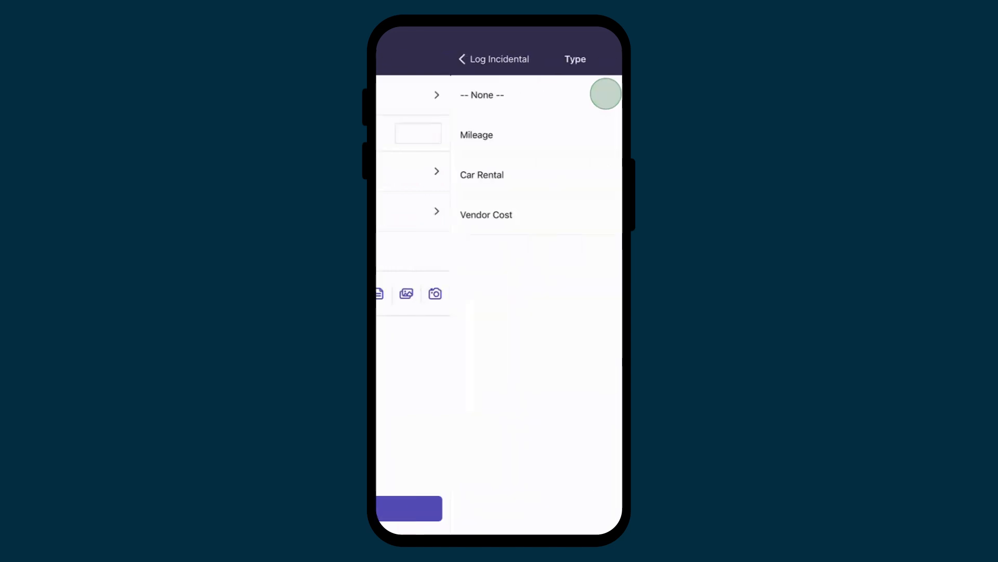
pyautogui.click(482, 175)
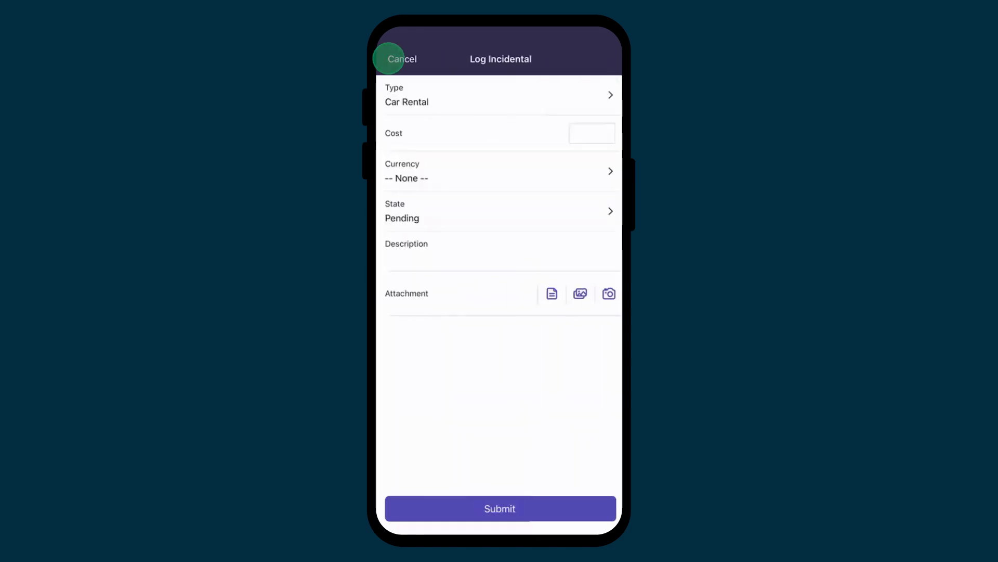
pyautogui.write('10')
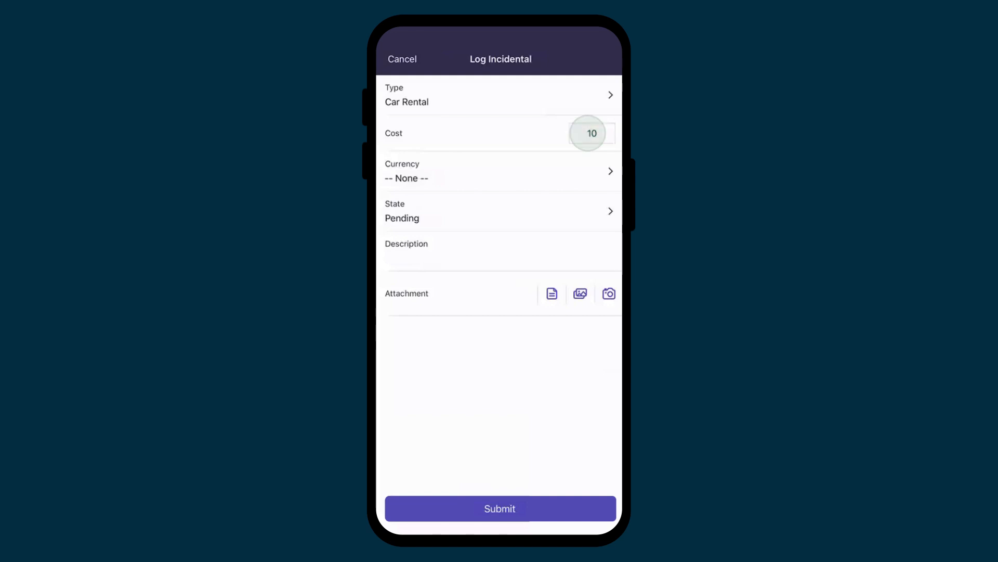
pyautogui.click(500, 171)
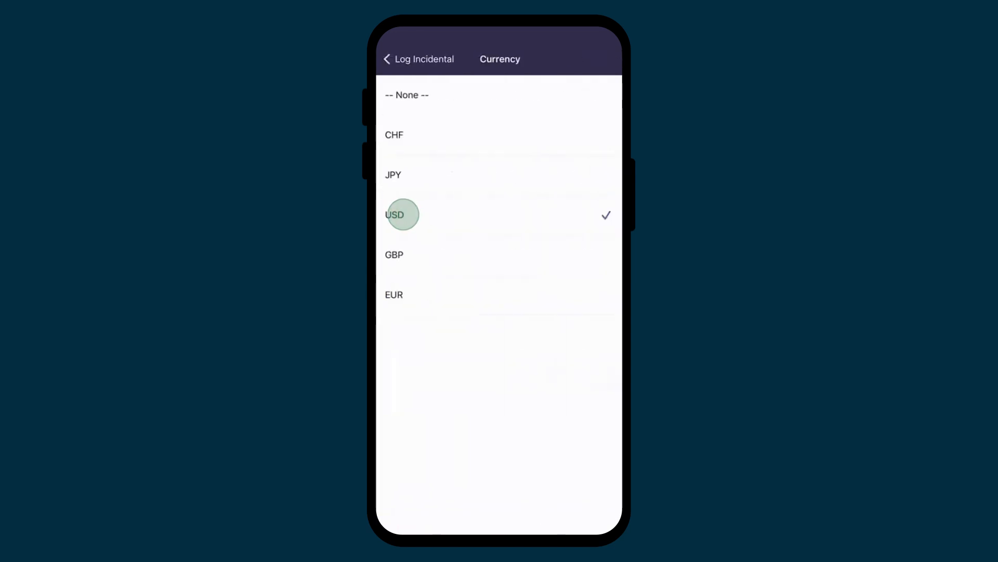
pyautogui.click(394, 215)
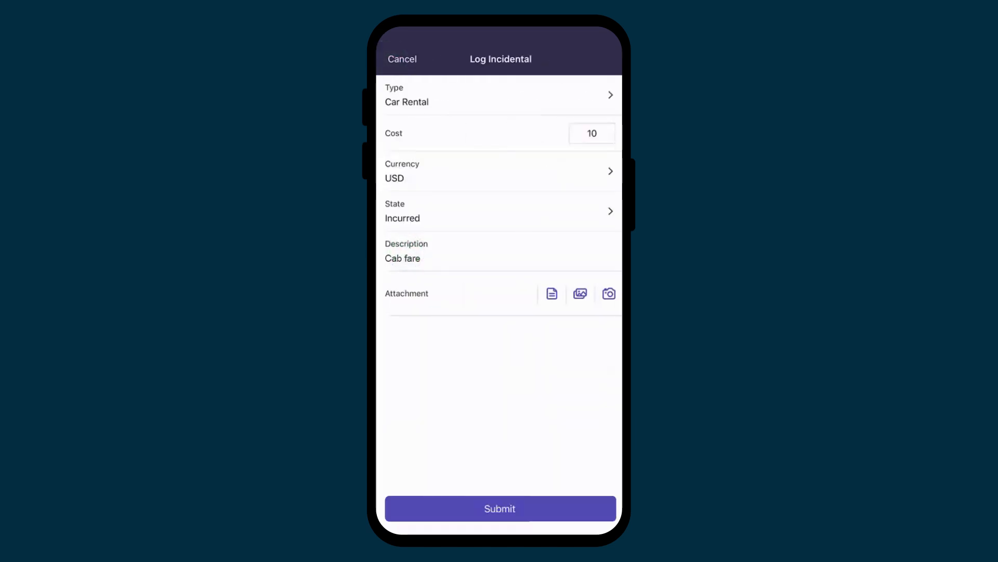
pyautogui.click(499, 508)
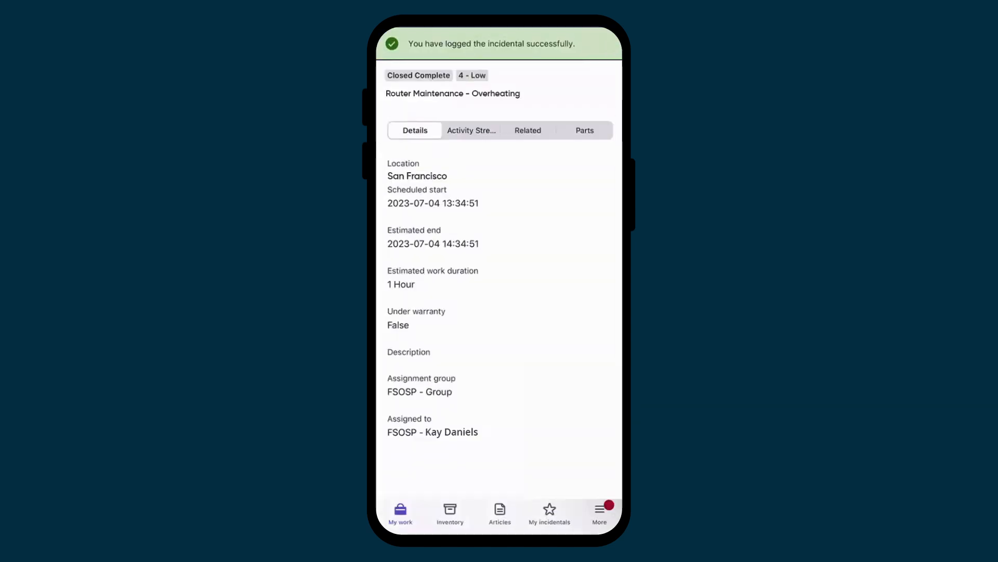